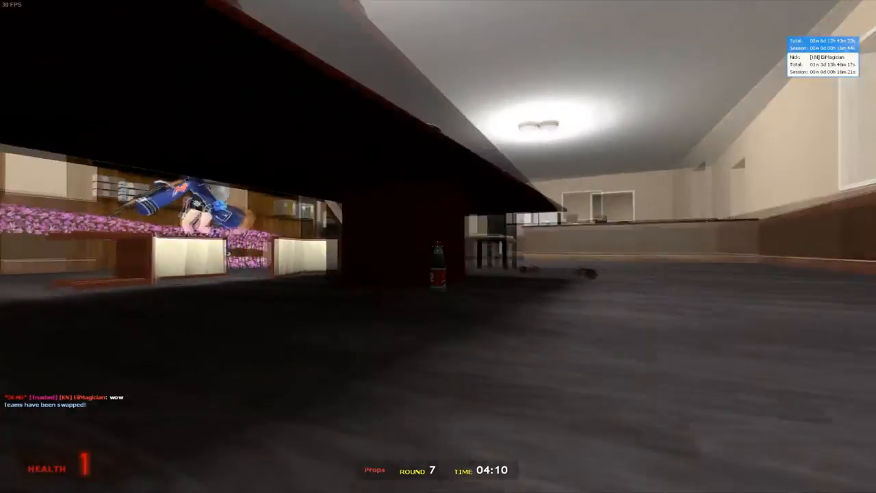
pyautogui.moveTo(439, 247)
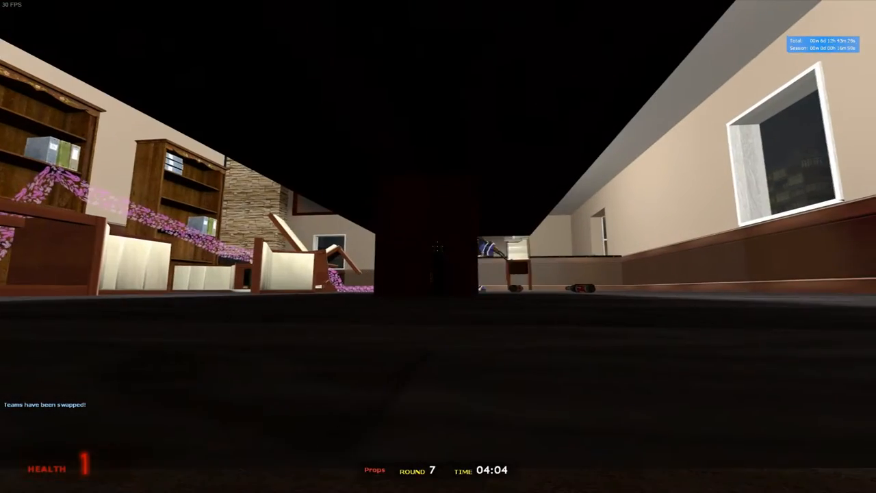
pyautogui.moveTo(438, 246)
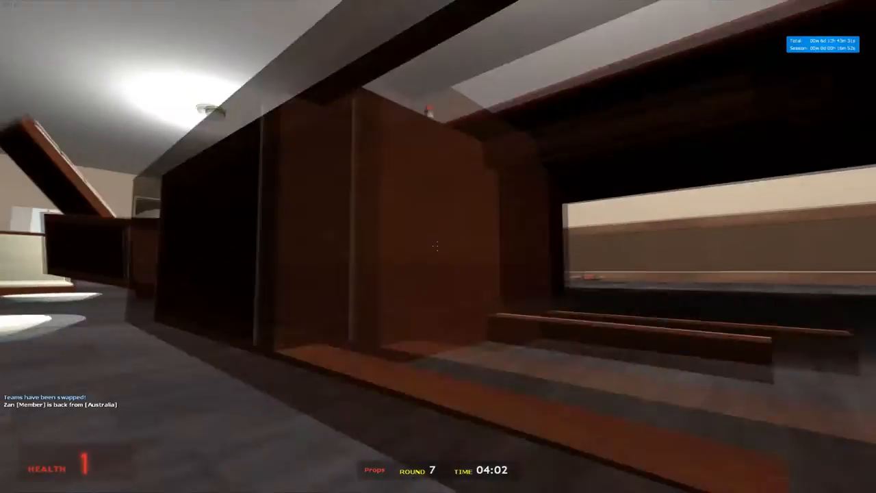
pyautogui.moveTo(439, 246)
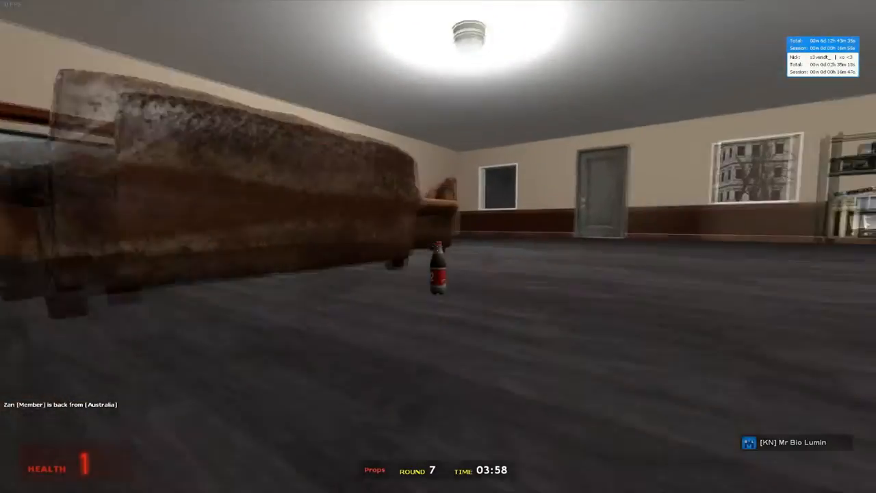
pyautogui.moveTo(438, 246)
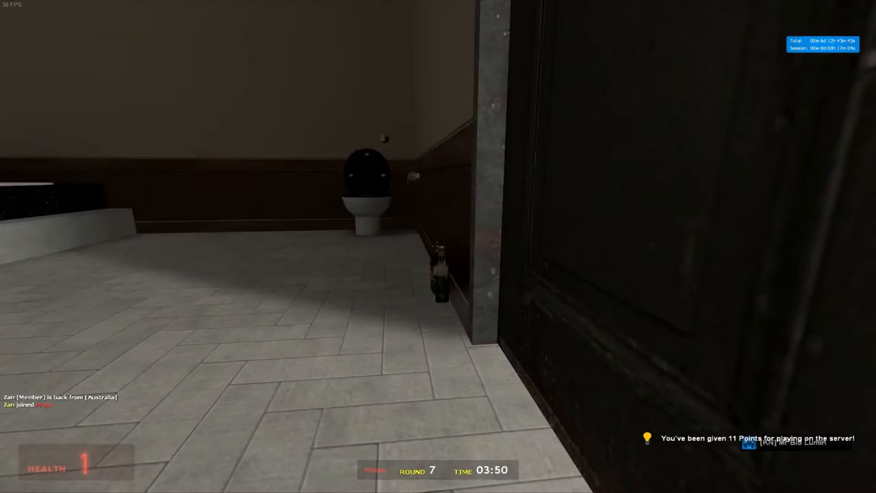
pyautogui.moveTo(438, 246)
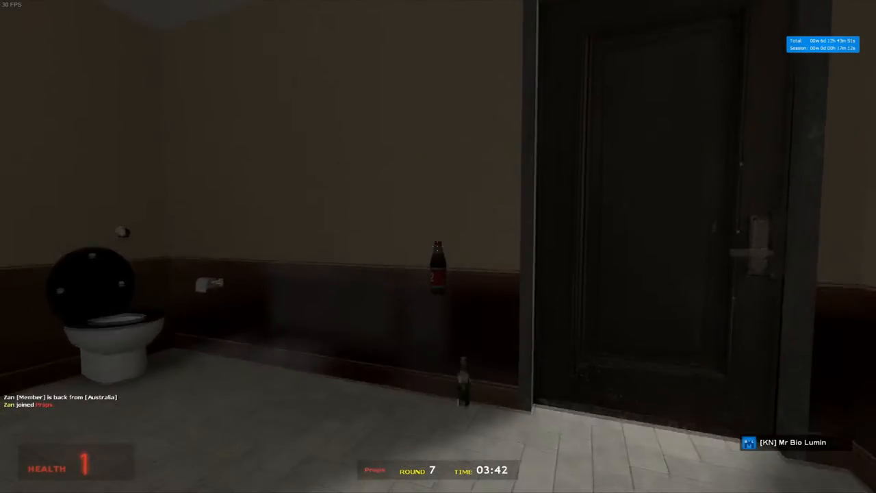
pyautogui.moveTo(439, 246)
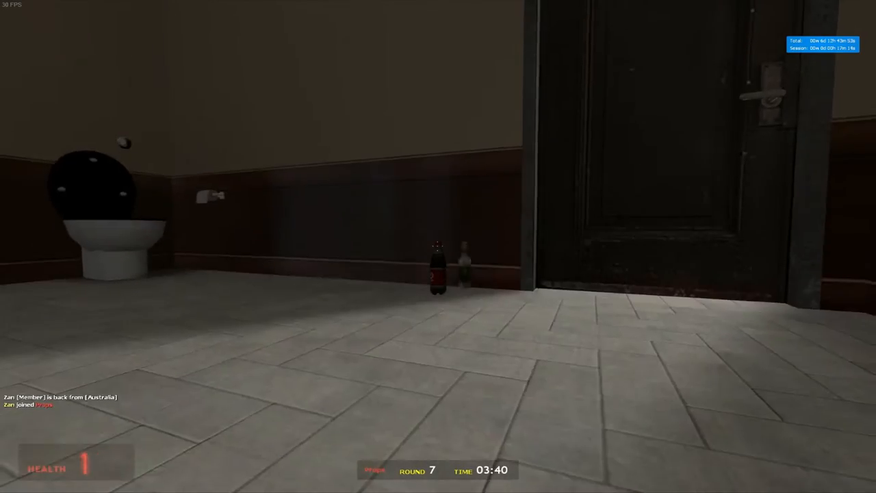
pyautogui.moveTo(438, 247)
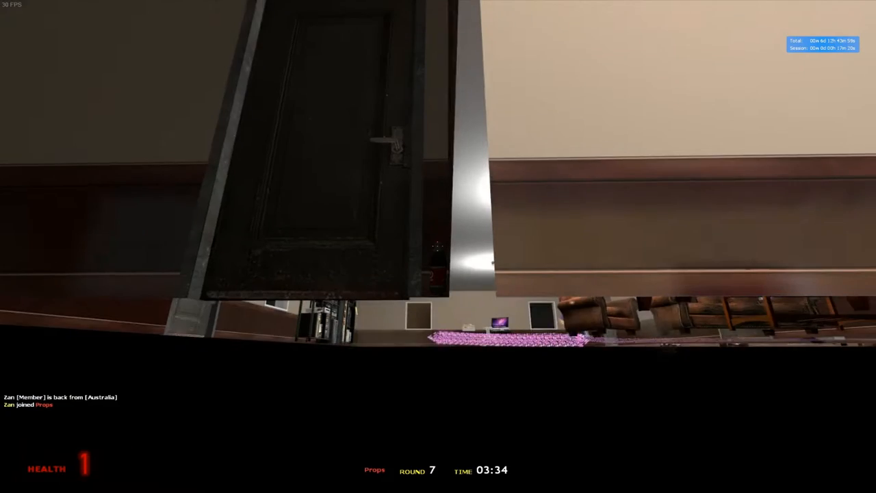
pyautogui.moveTo(438, 246)
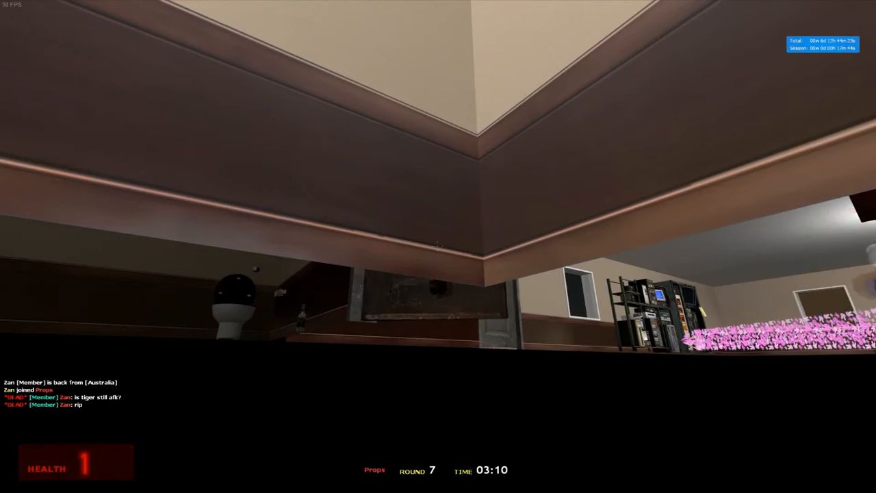
pyautogui.moveTo(439, 247)
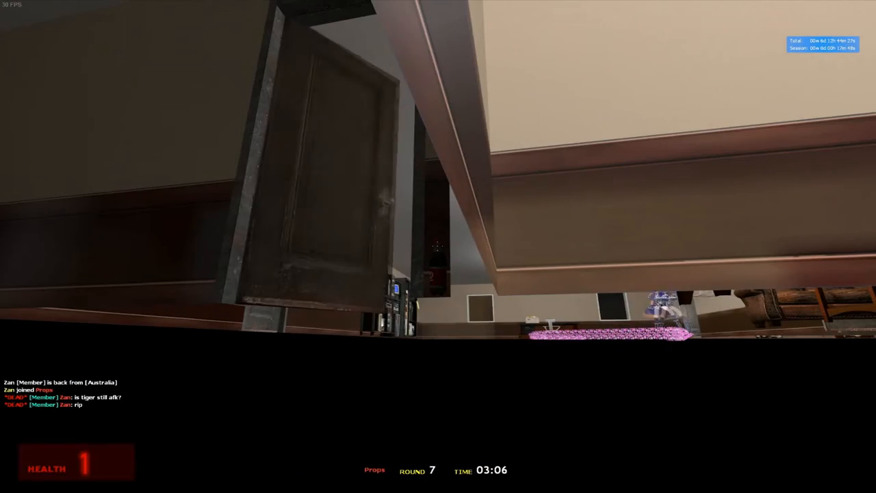
pyautogui.moveTo(438, 246)
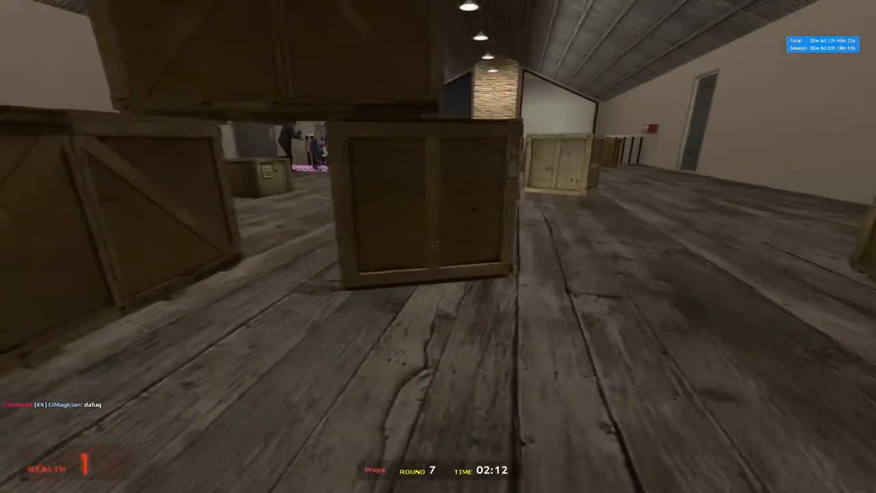
pyautogui.moveTo(438, 247)
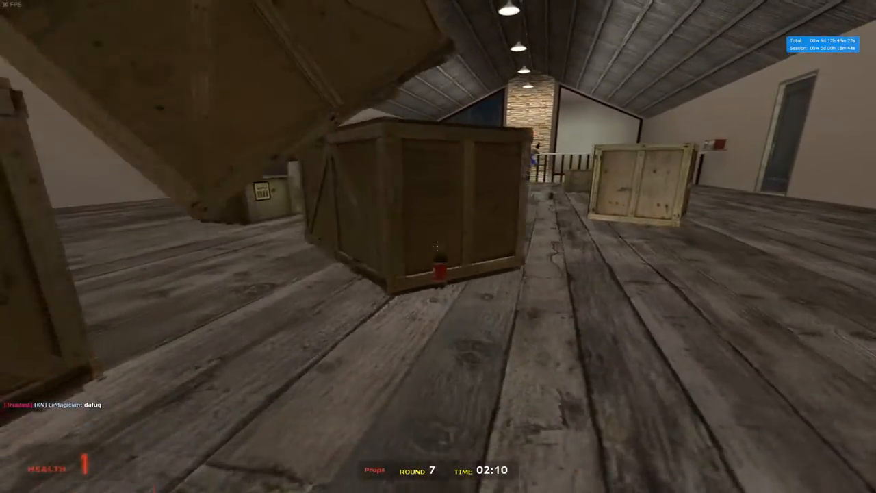